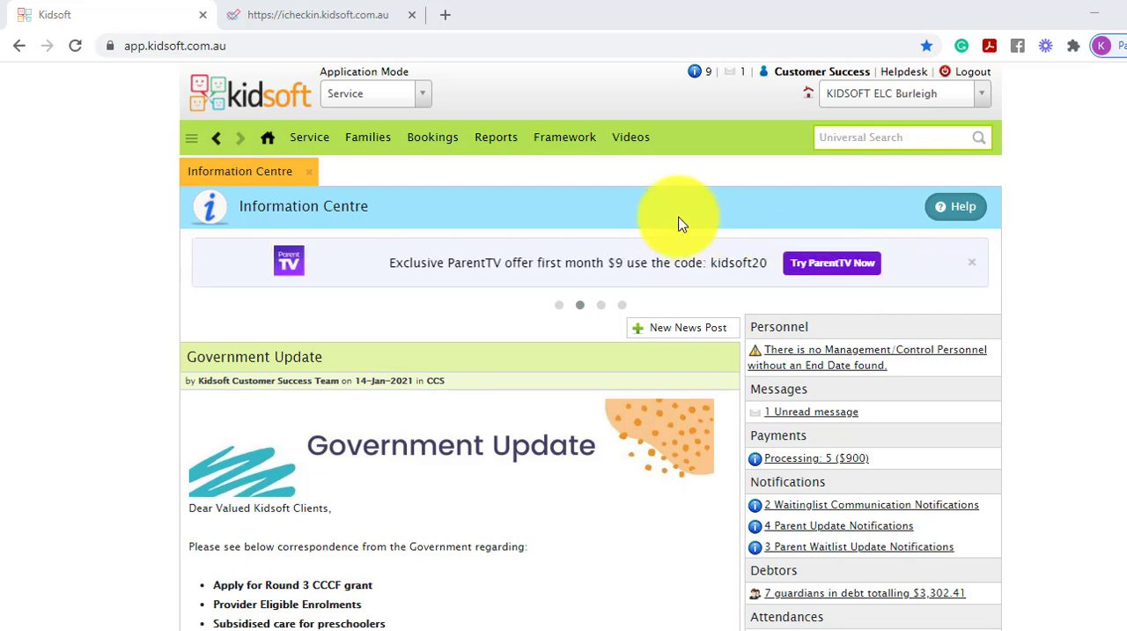
mouse_move(383, 182)
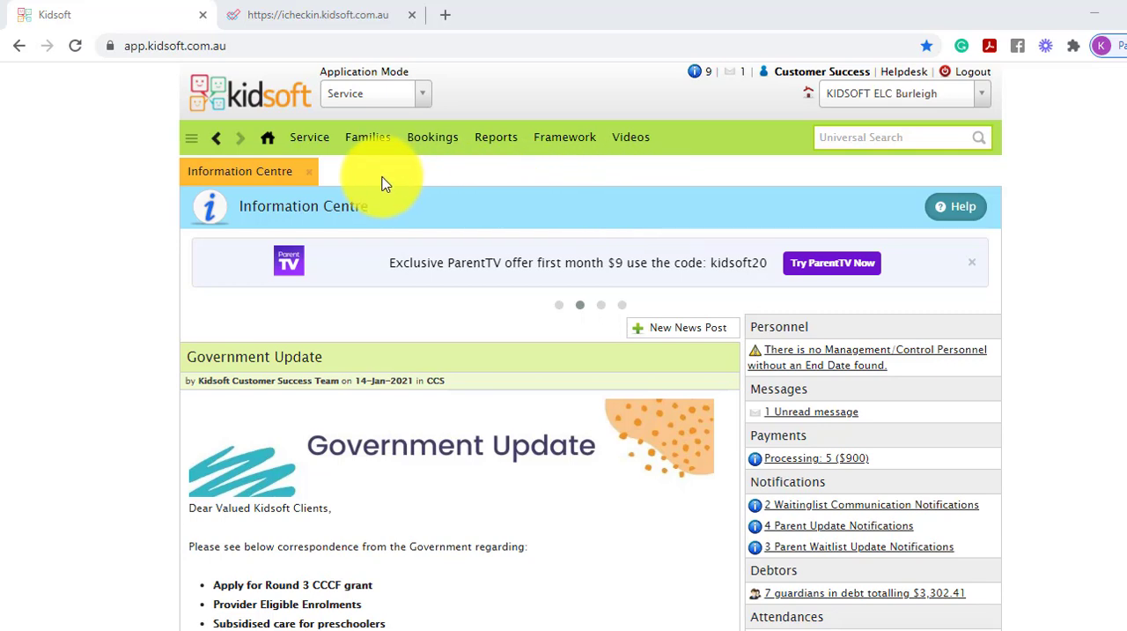
mouse_move(295, 130)
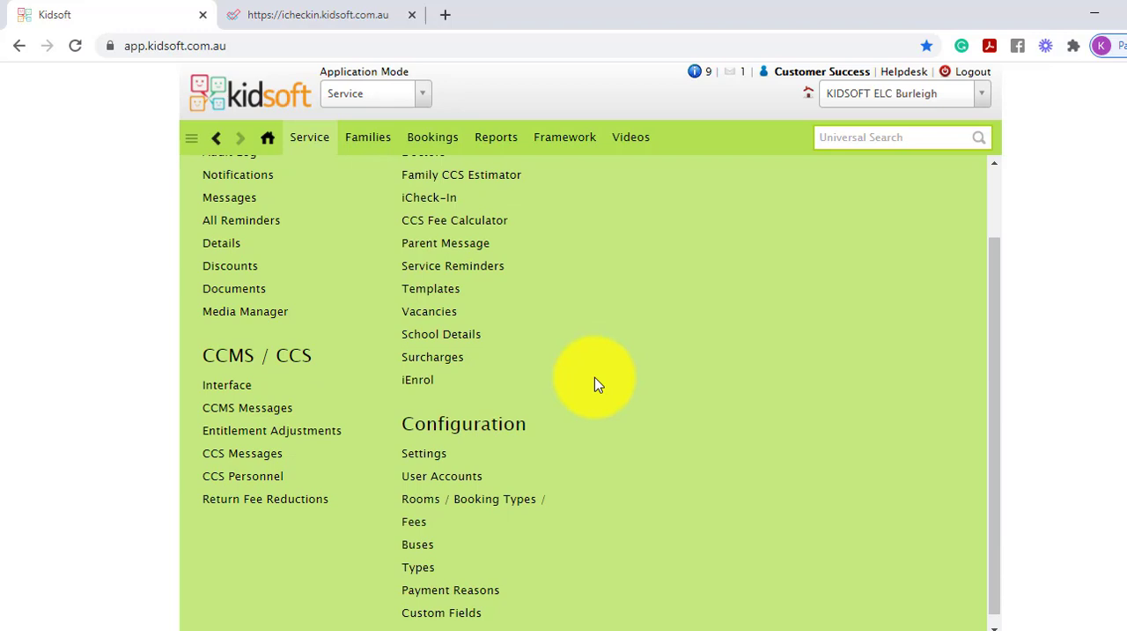
- Switch on Roll Call in the iCheck-In service settings and save the change
left_click(423, 453)
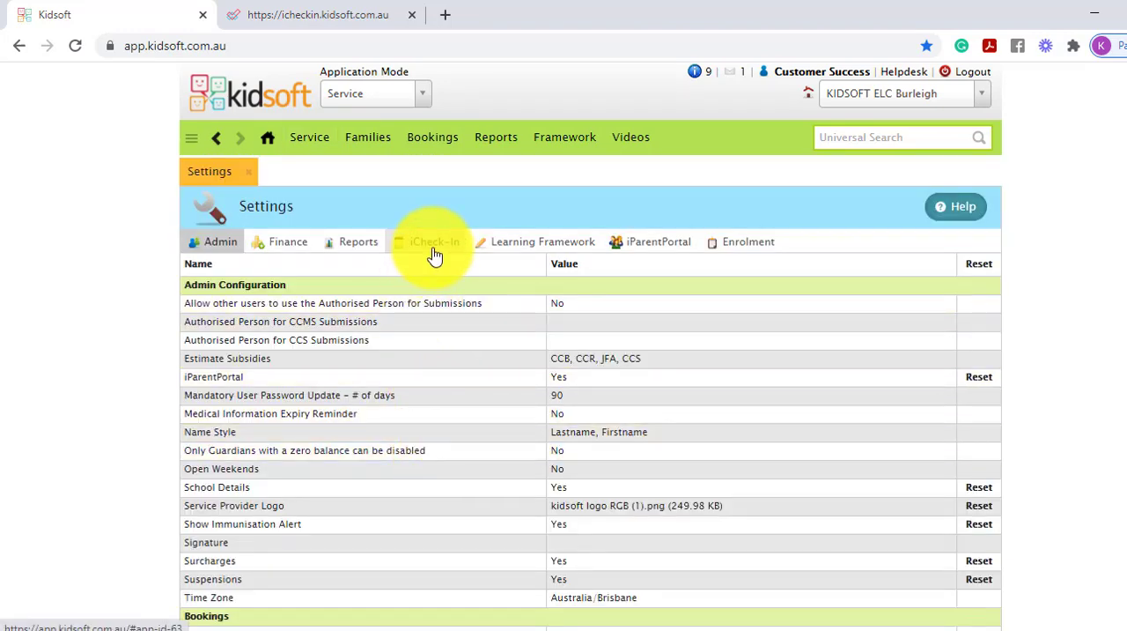
left_click(431, 241)
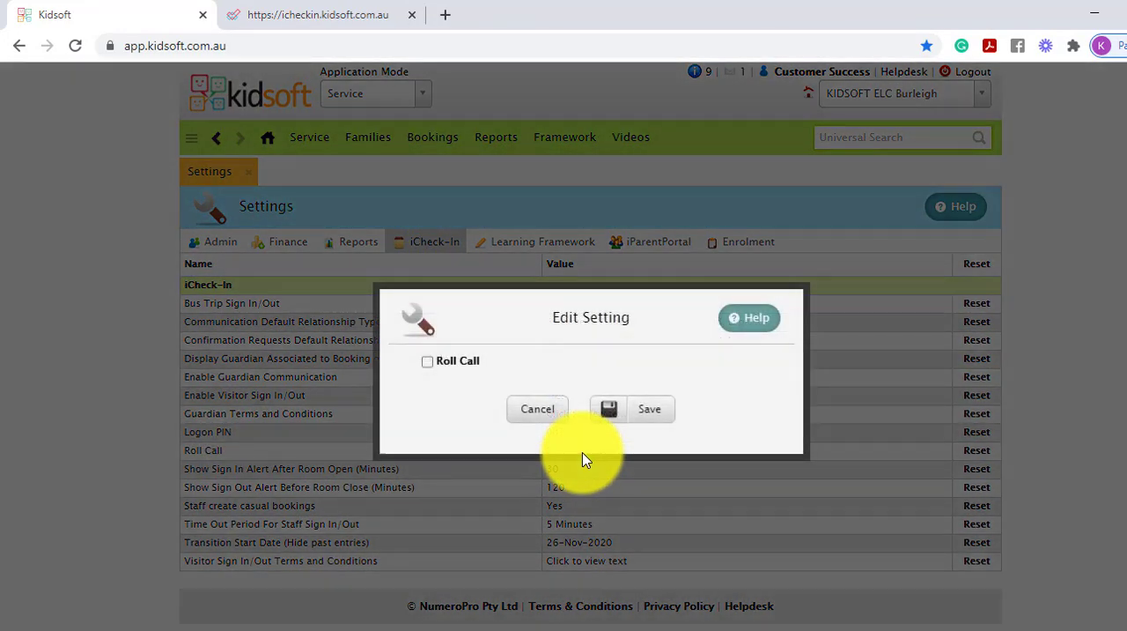
left_click(428, 361)
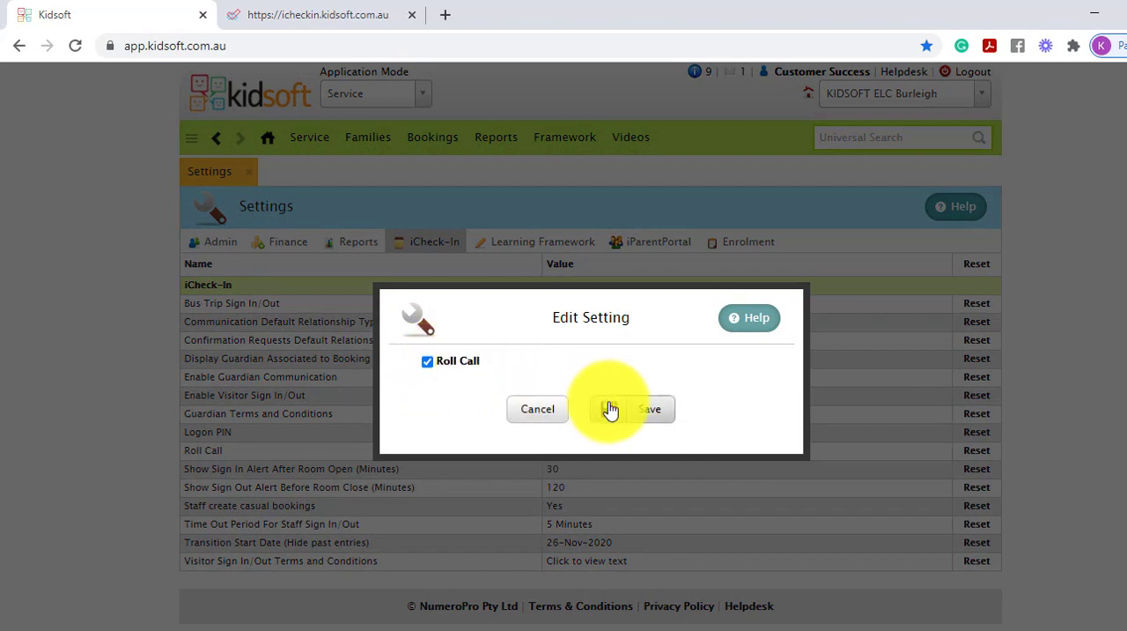
left_click(649, 408)
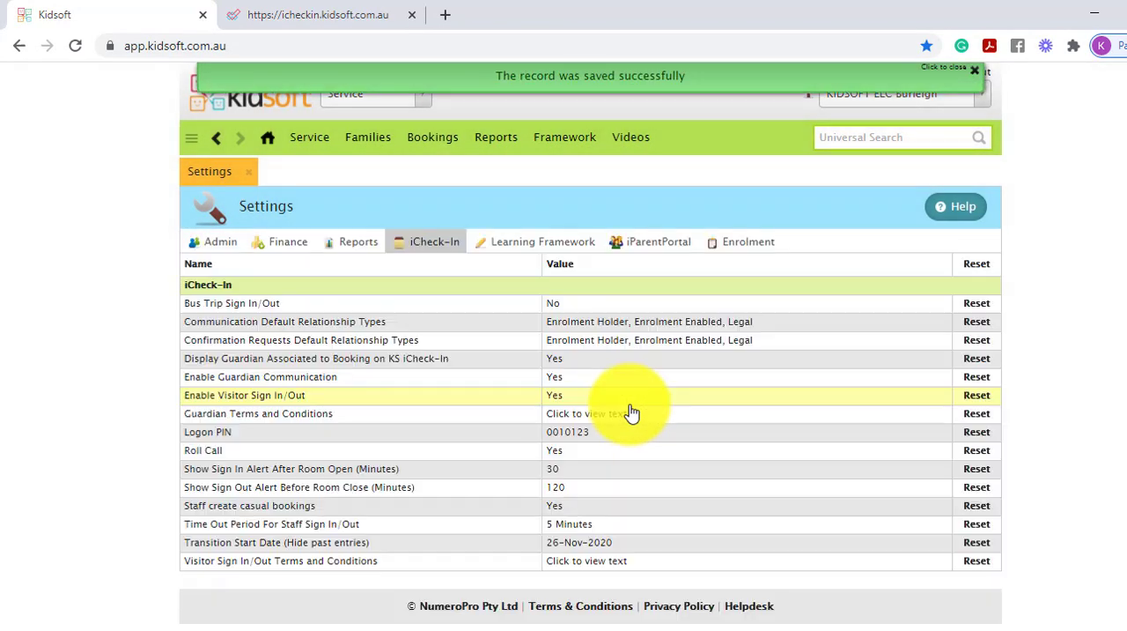
mouse_move(431, 192)
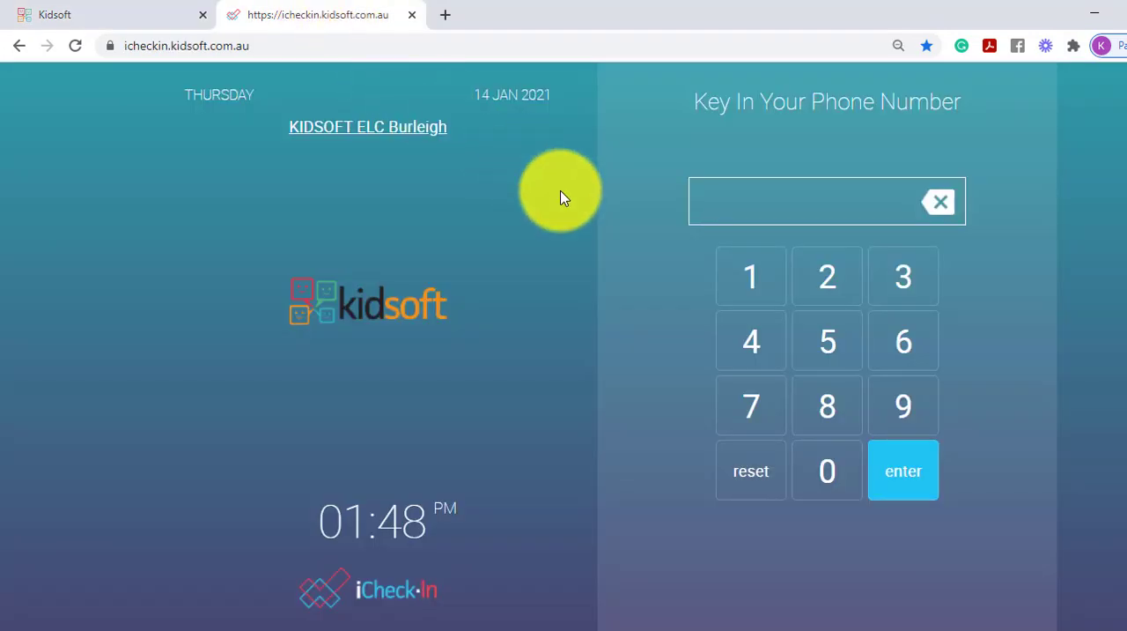
mouse_move(619, 270)
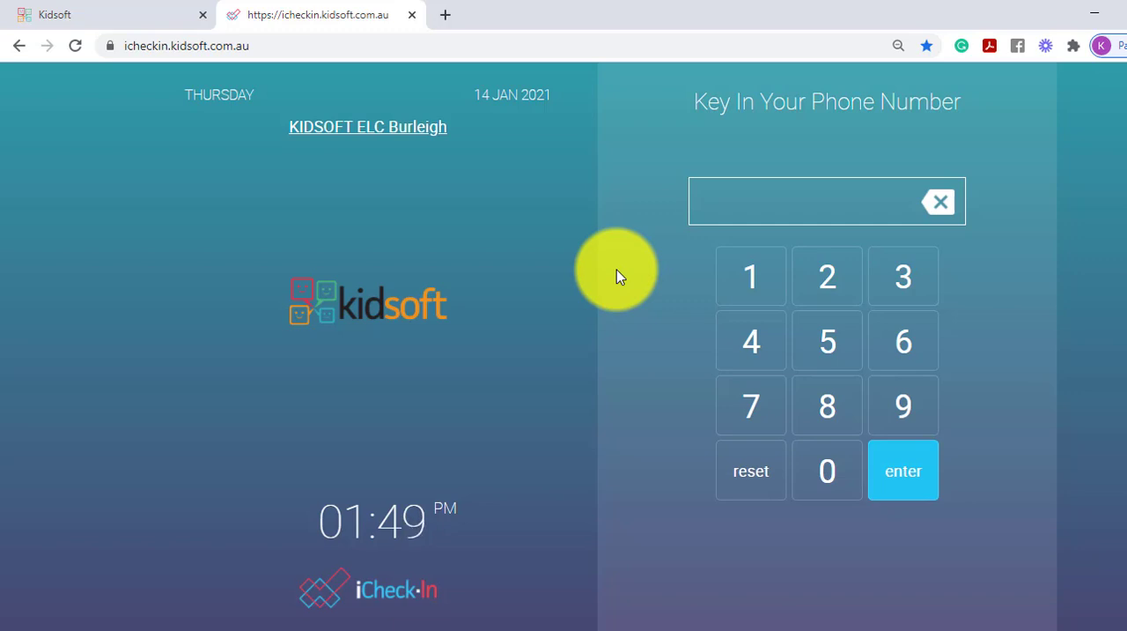
mouse_move(1115, 514)
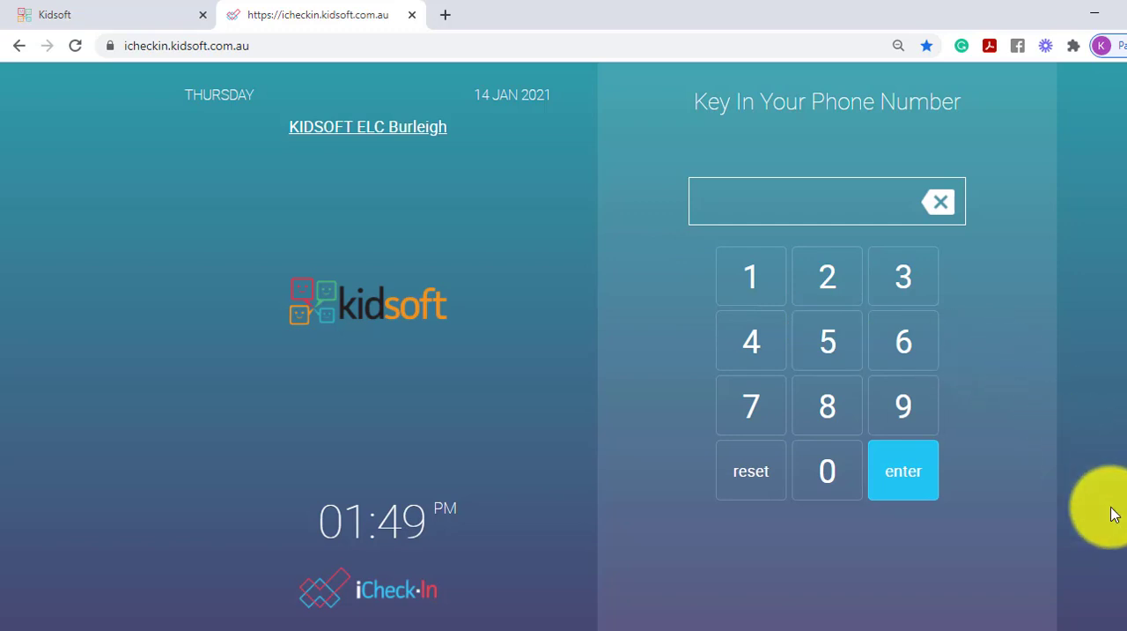
- Log in to the iCheck-In kiosk as the second staff account with its PIN
left_click(903, 471)
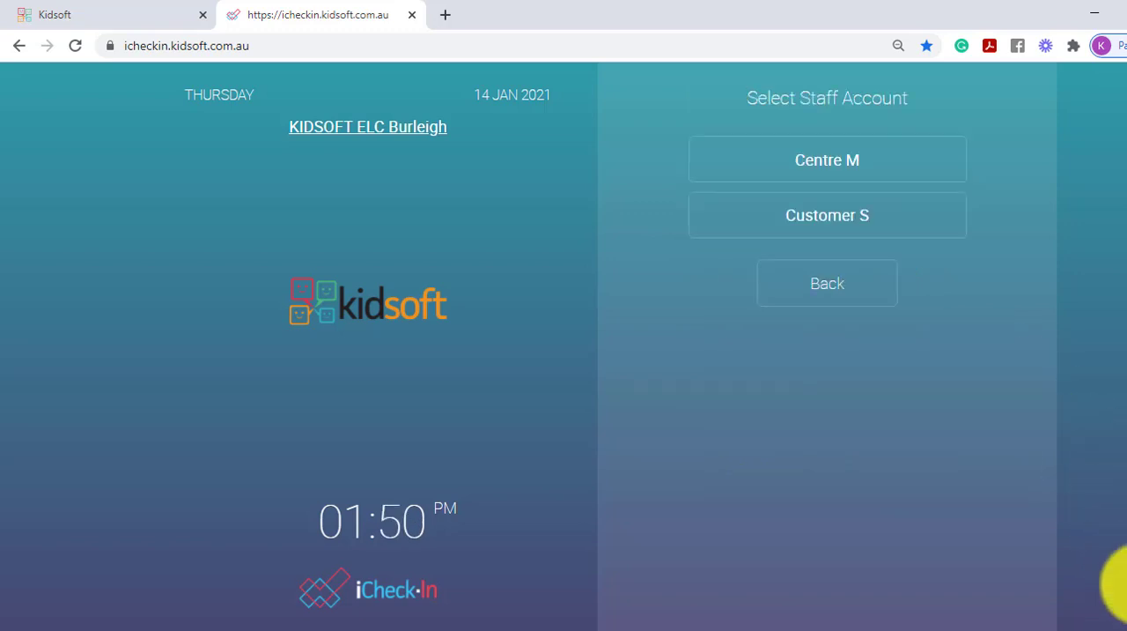
left_click(827, 215)
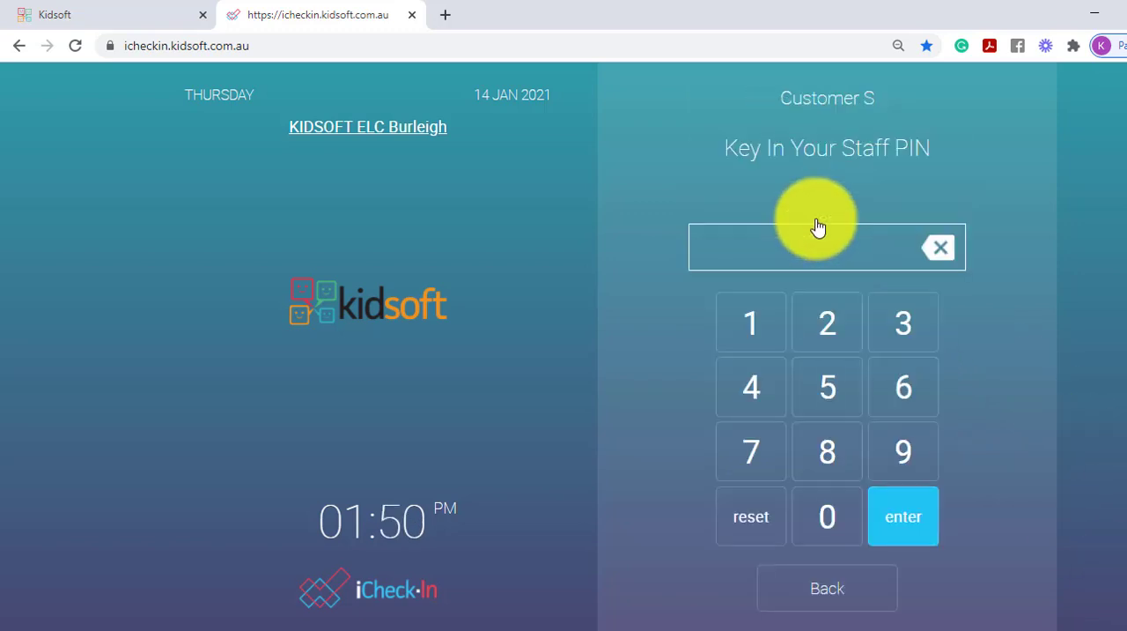
left_click(903, 322)
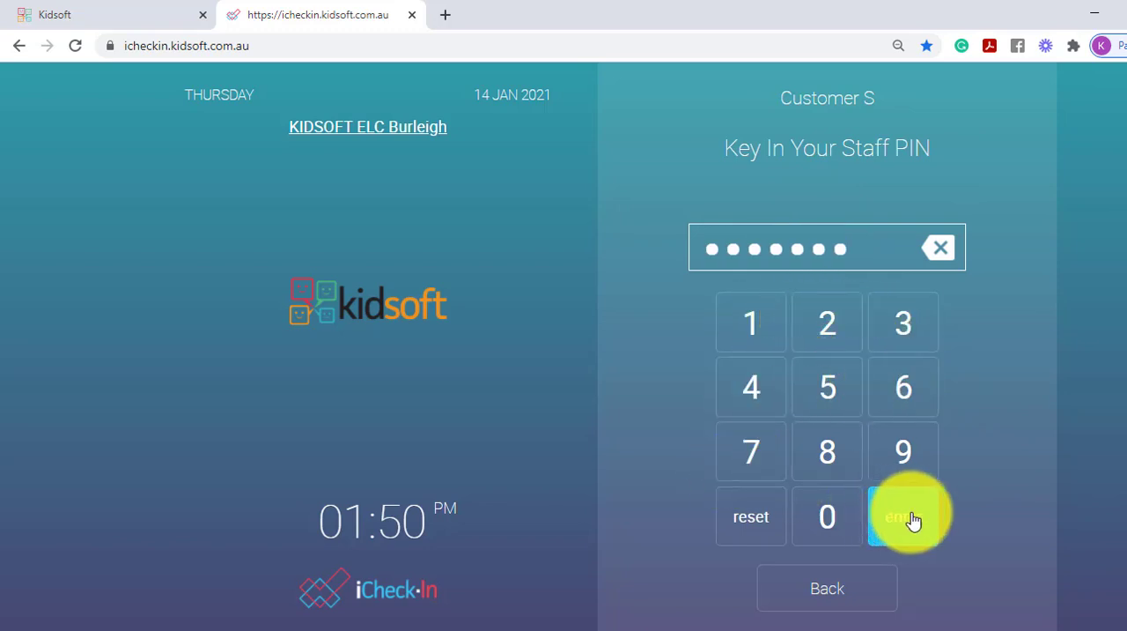
left_click(902, 516)
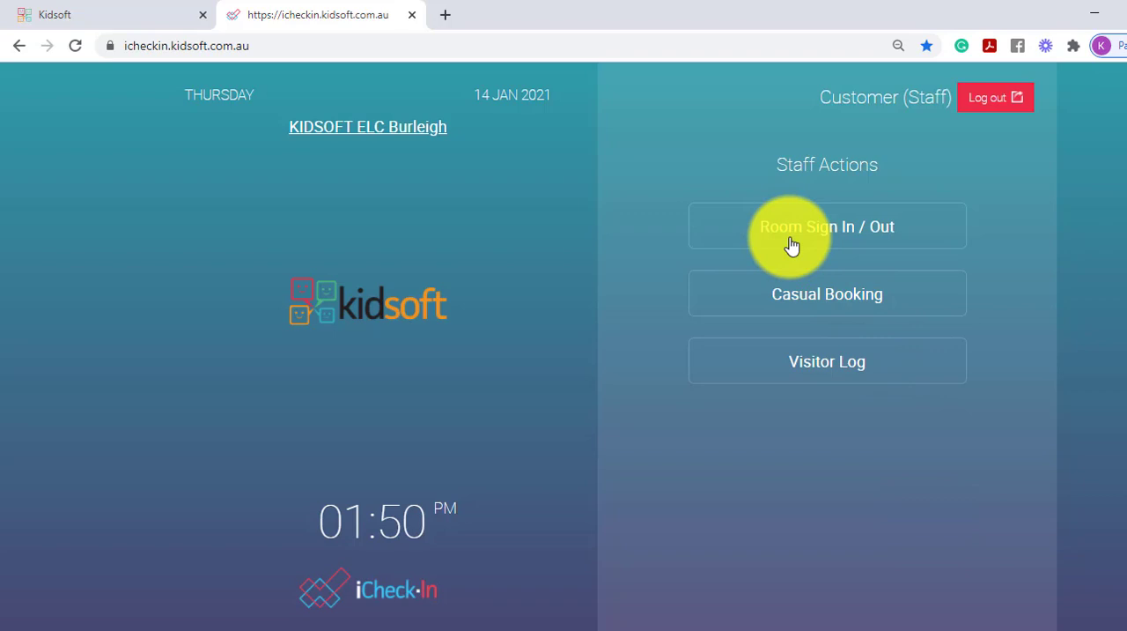
- Open Room Sign In / Out and scroll through the rooms list
left_click(827, 227)
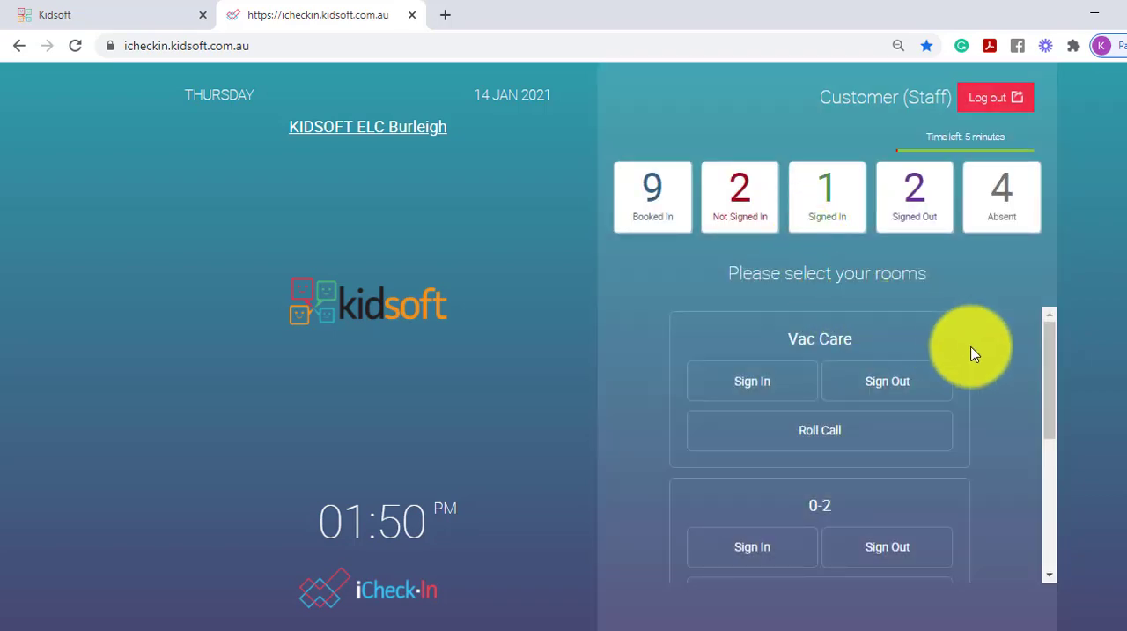
scroll("down", 3)
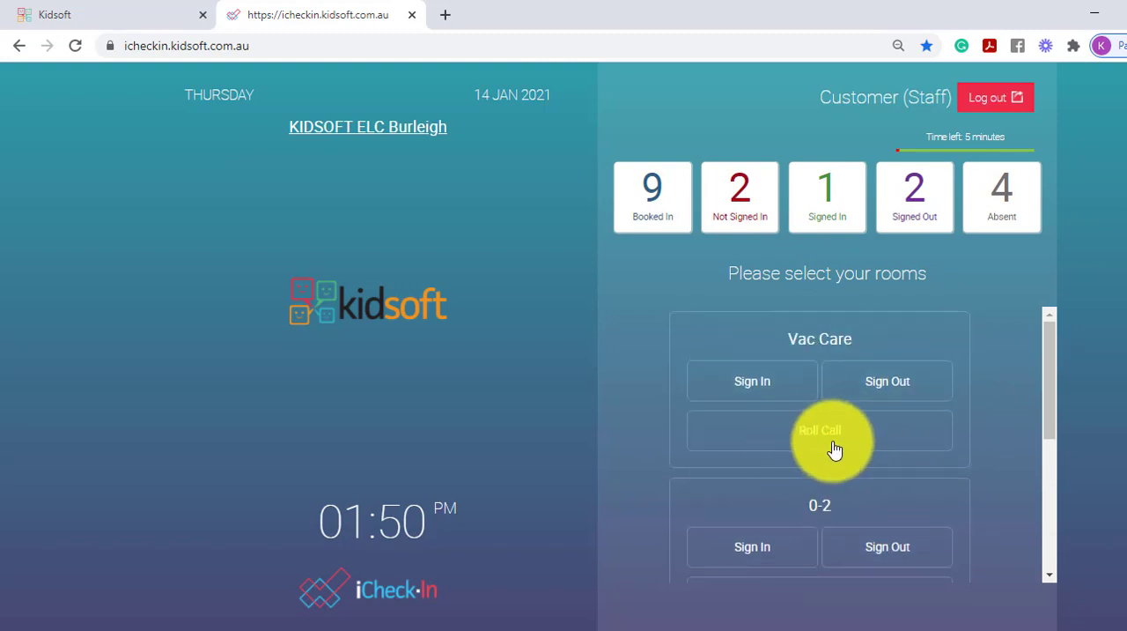
scroll("down", 3)
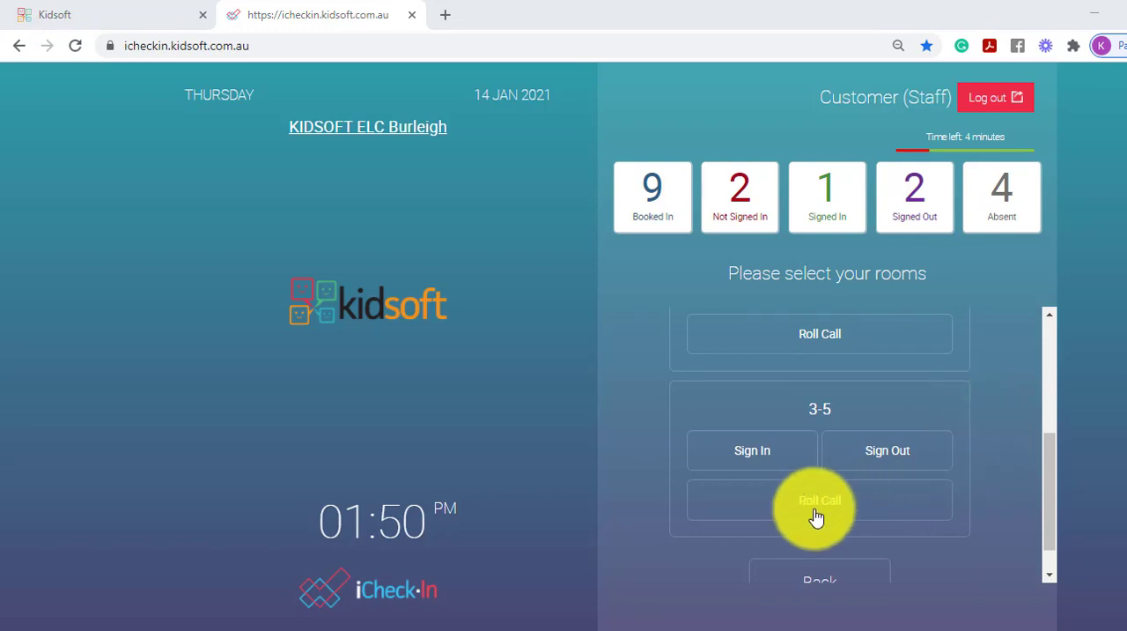
- Record room 3-5's roll call, marking the child present with comment 'joe bloggs not signed', and confirm
left_click(819, 499)
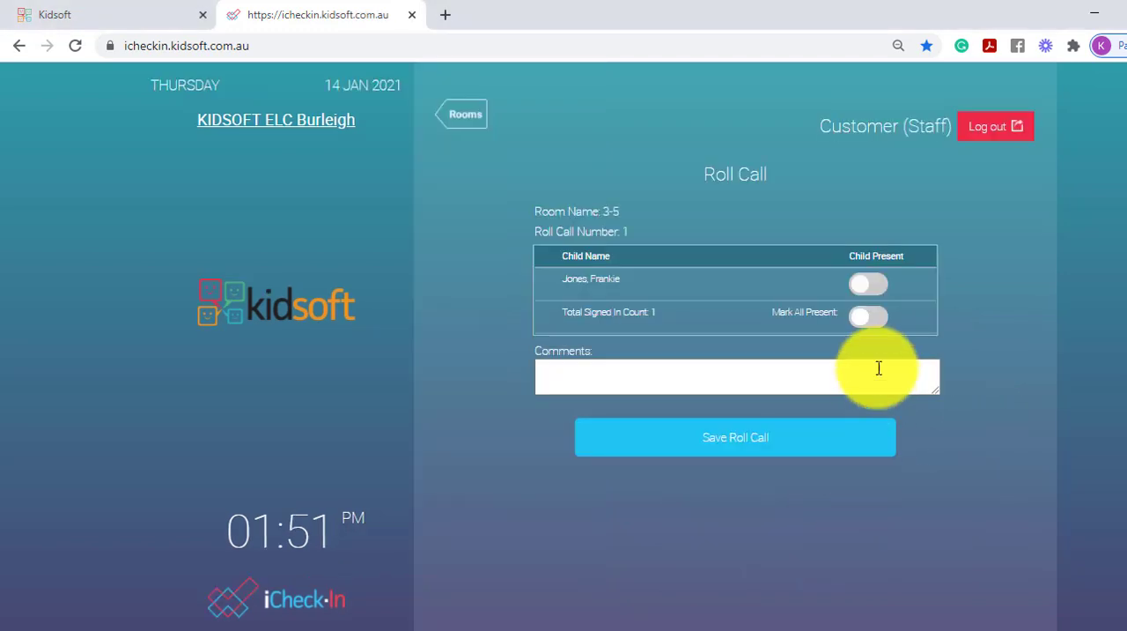
left_click(869, 283)
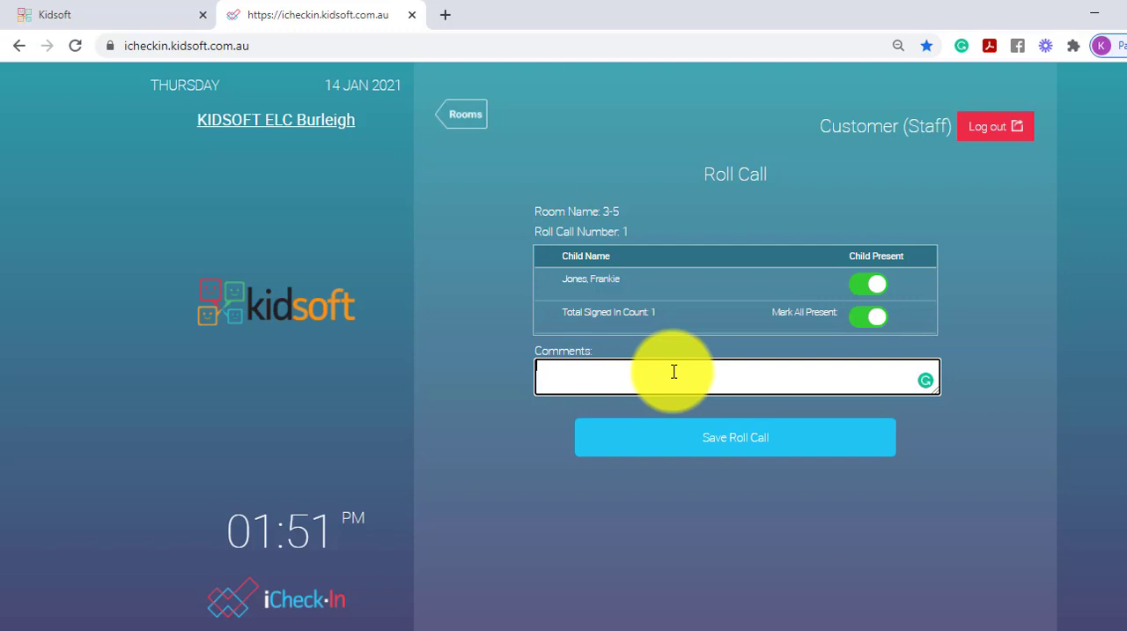
type("joe bloggs")
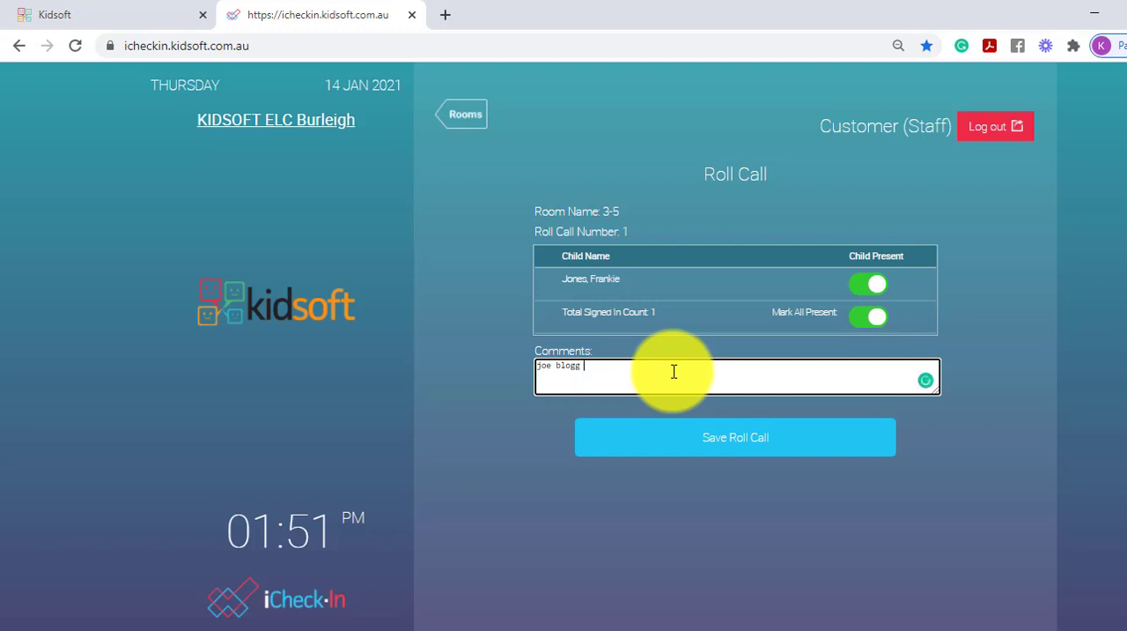
type("not signed in")
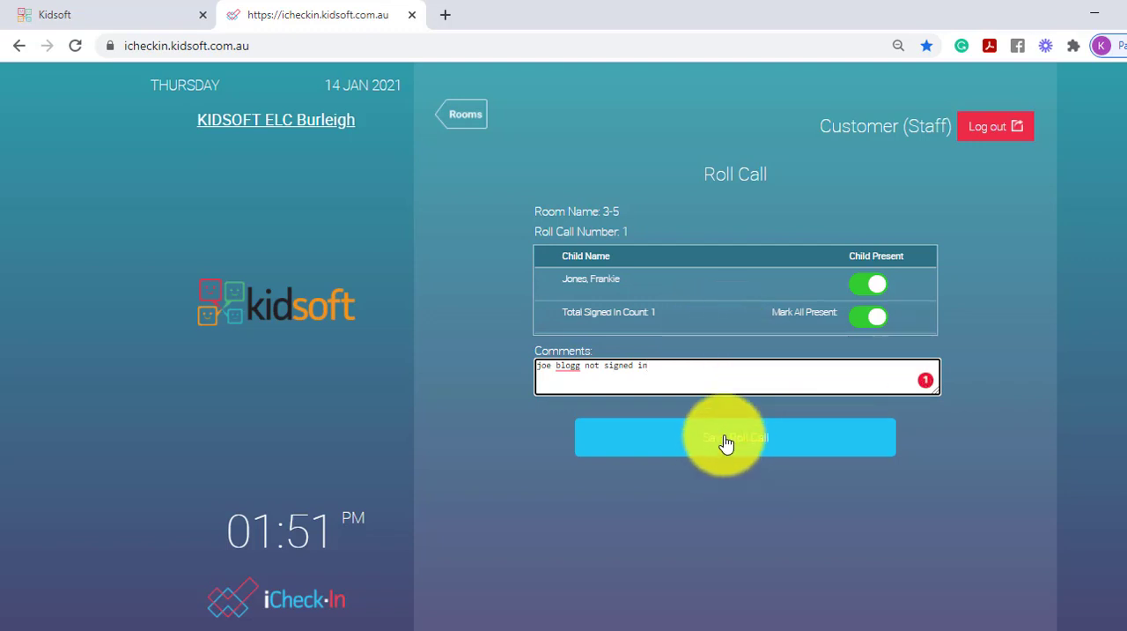
left_click(734, 437)
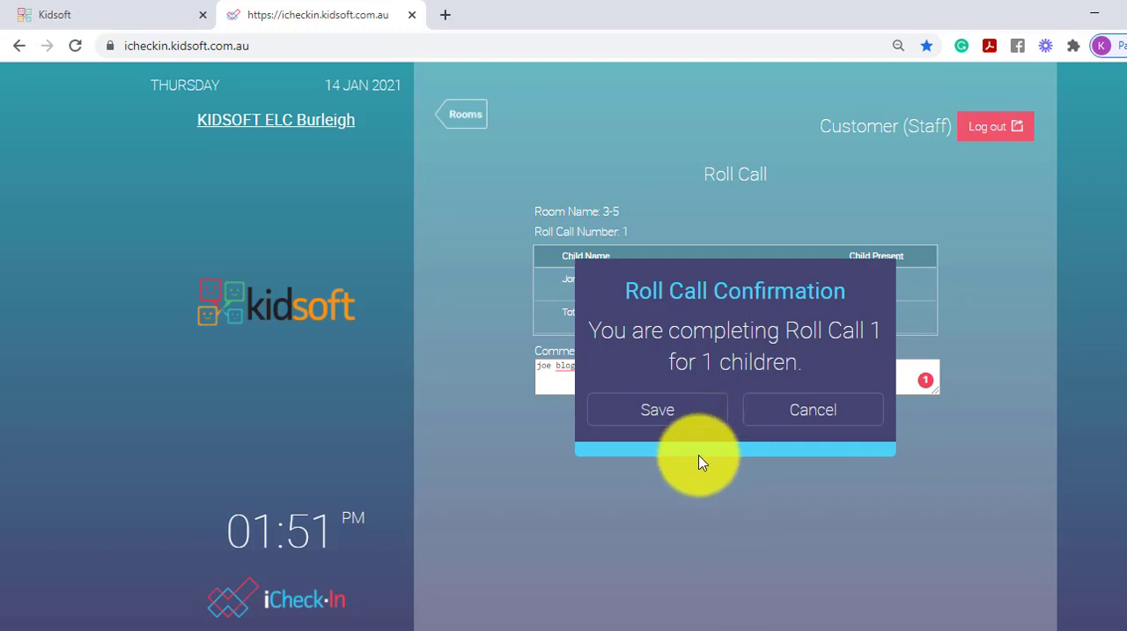
left_click(657, 409)
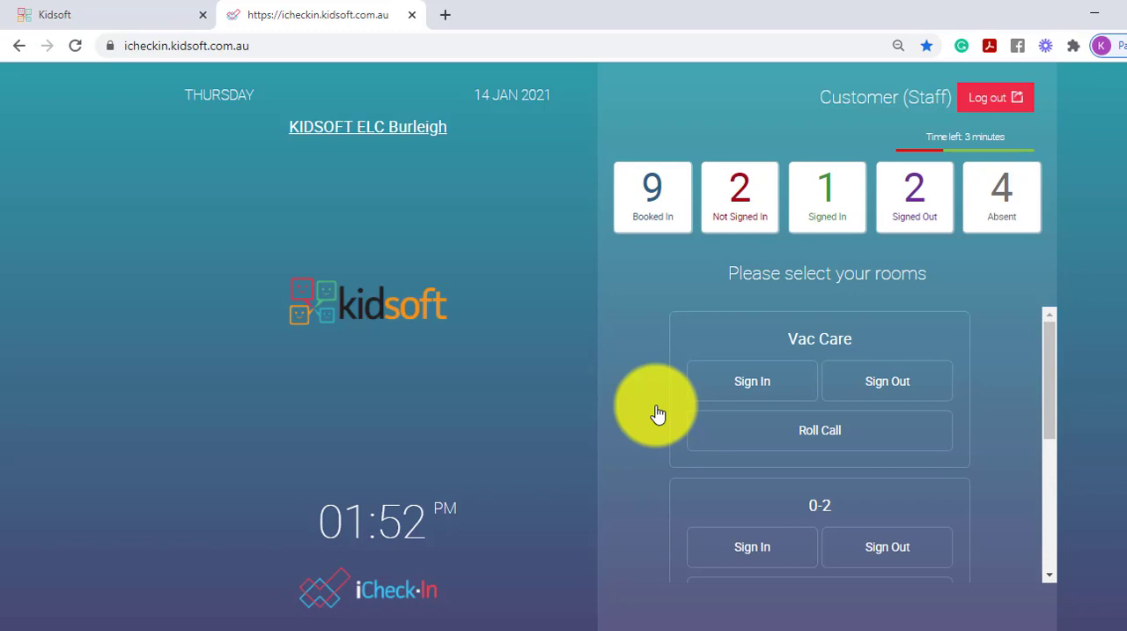
mouse_move(901, 461)
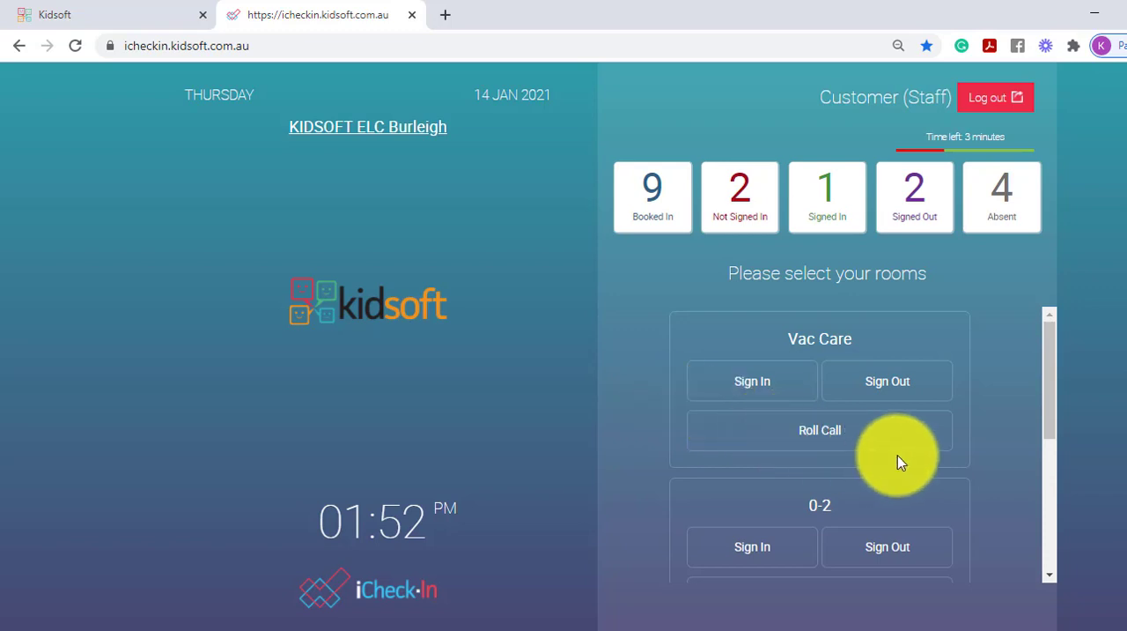
- Open the Roll Call report and set its date range to 14-Jan-2021
scroll("down", 3)
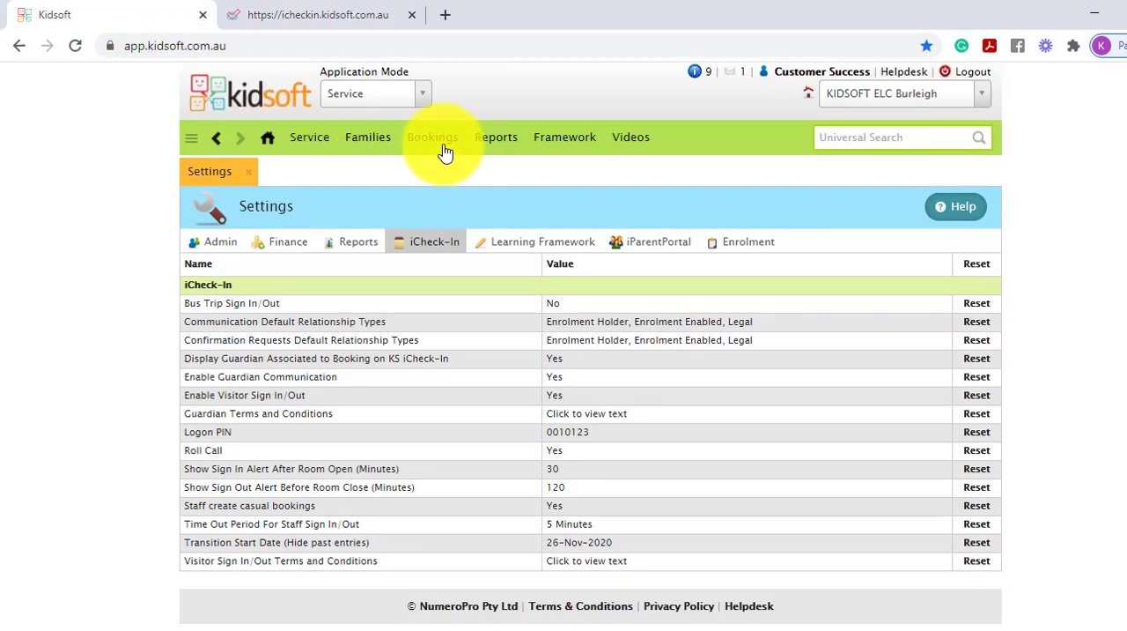
left_click(496, 136)
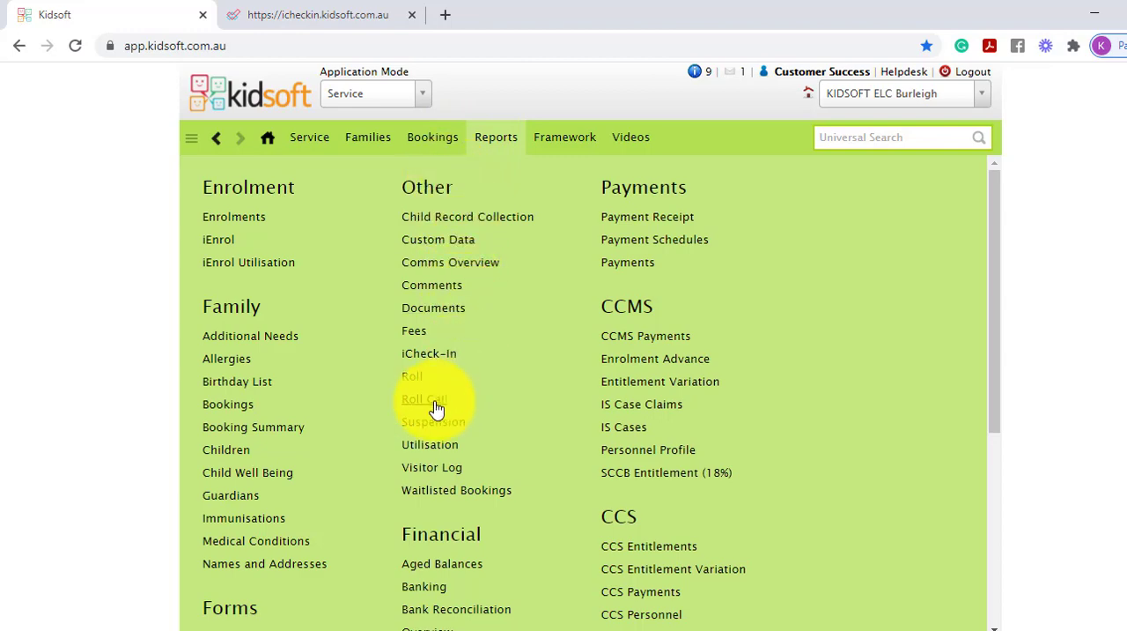
left_click(424, 398)
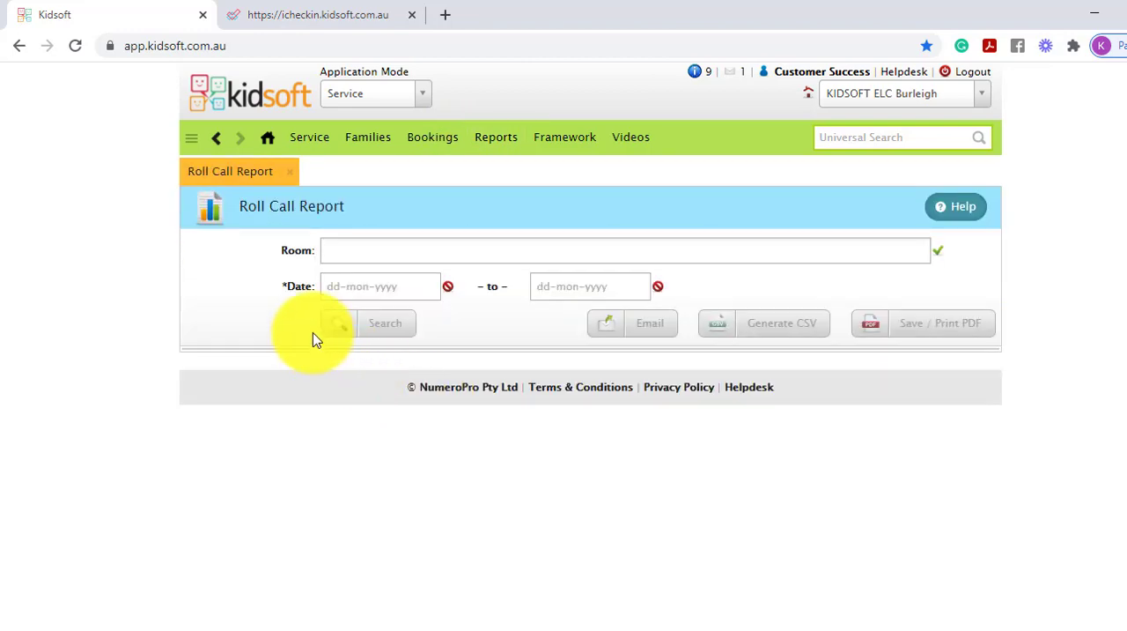
left_click(380, 286)
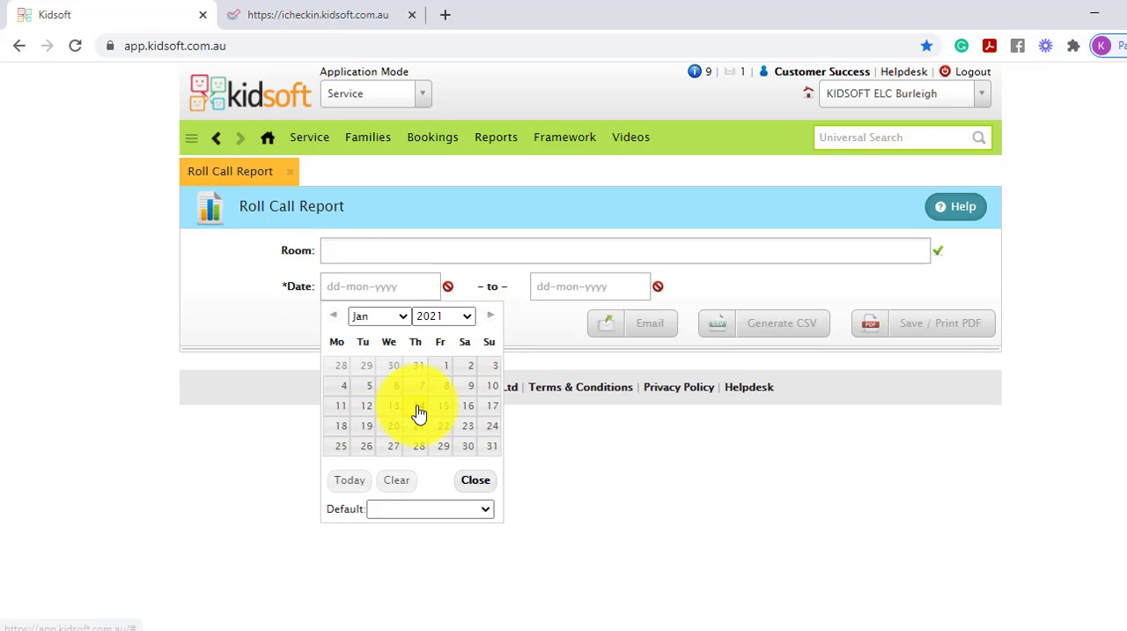
left_click(415, 405)
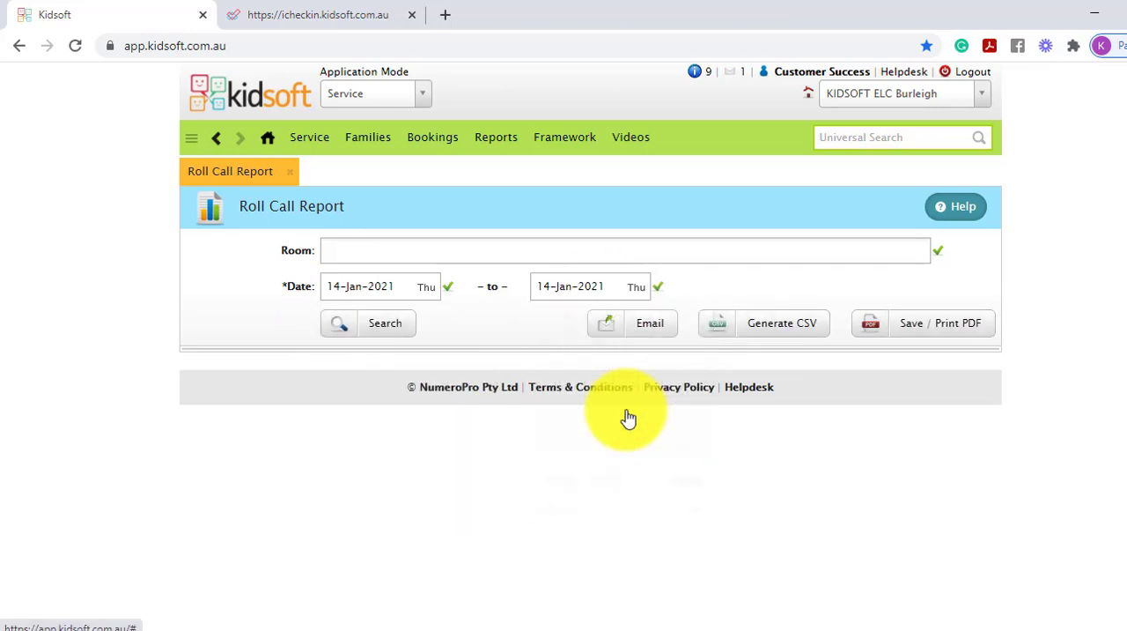
mouse_move(367, 379)
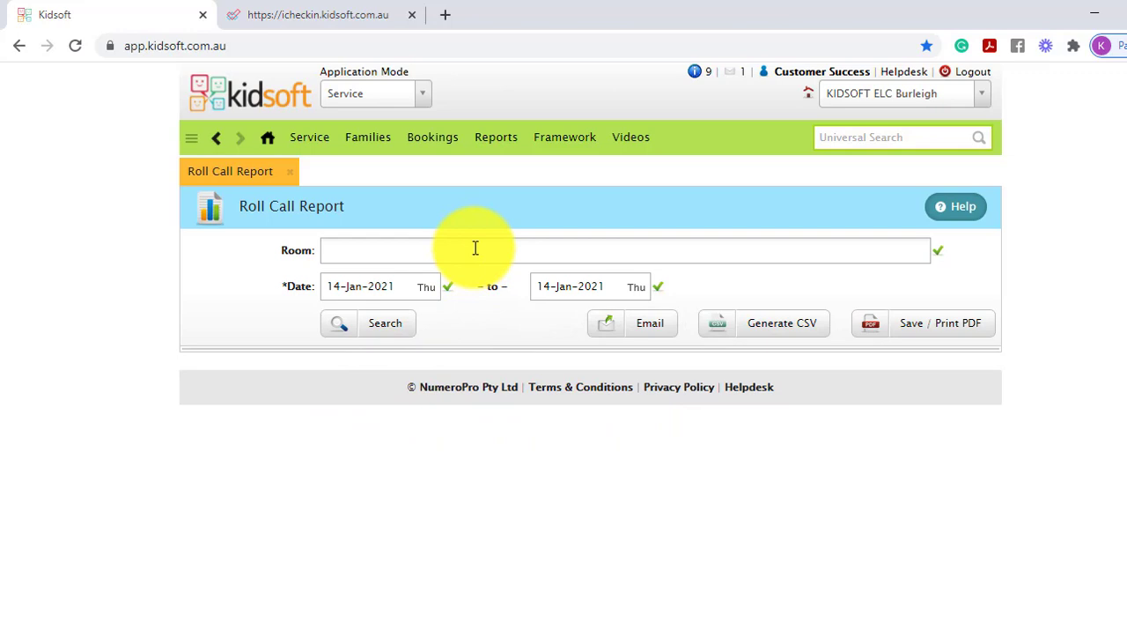
left_click(623, 250)
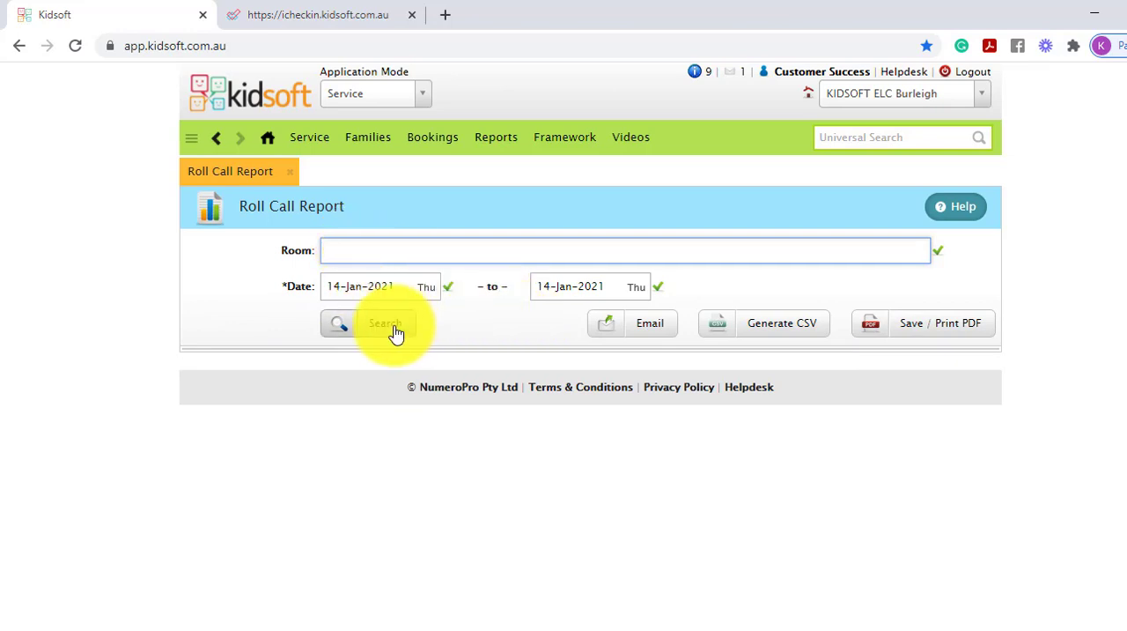
- Run the Roll Call Report for 14-Jan-2021, then return to the Kidsoft home page
left_click(370, 322)
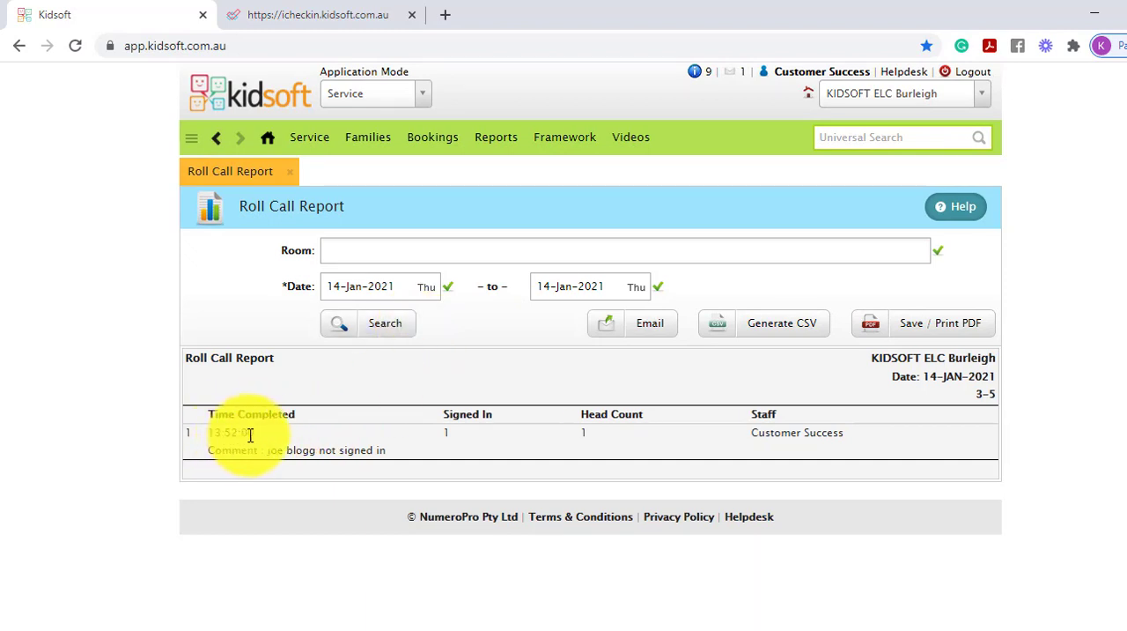
mouse_move(273, 438)
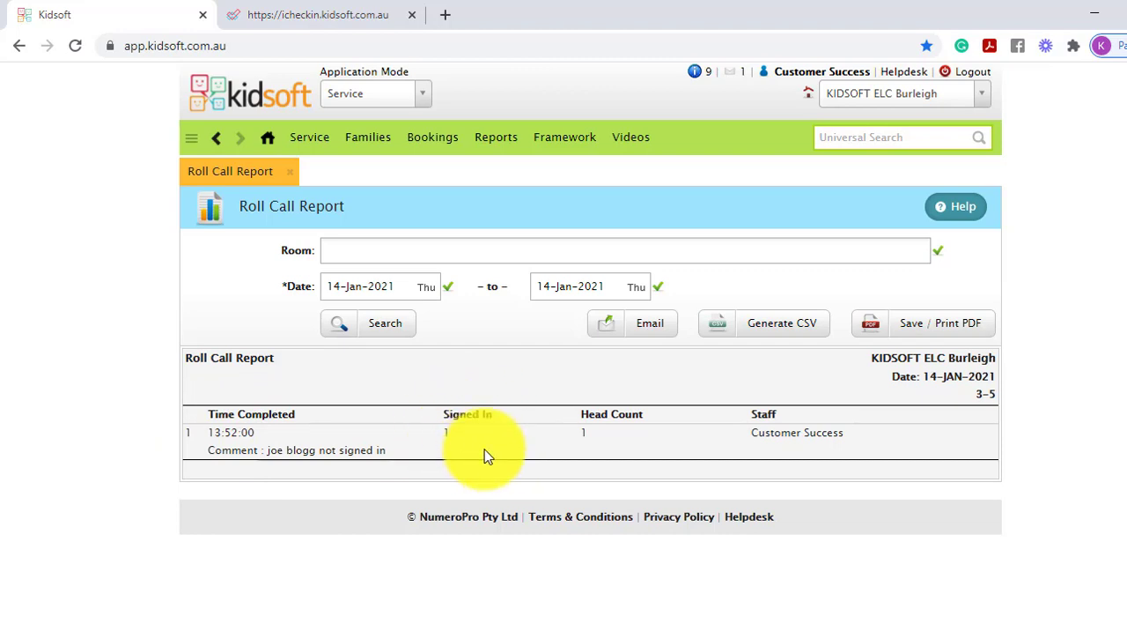
mouse_move(617, 438)
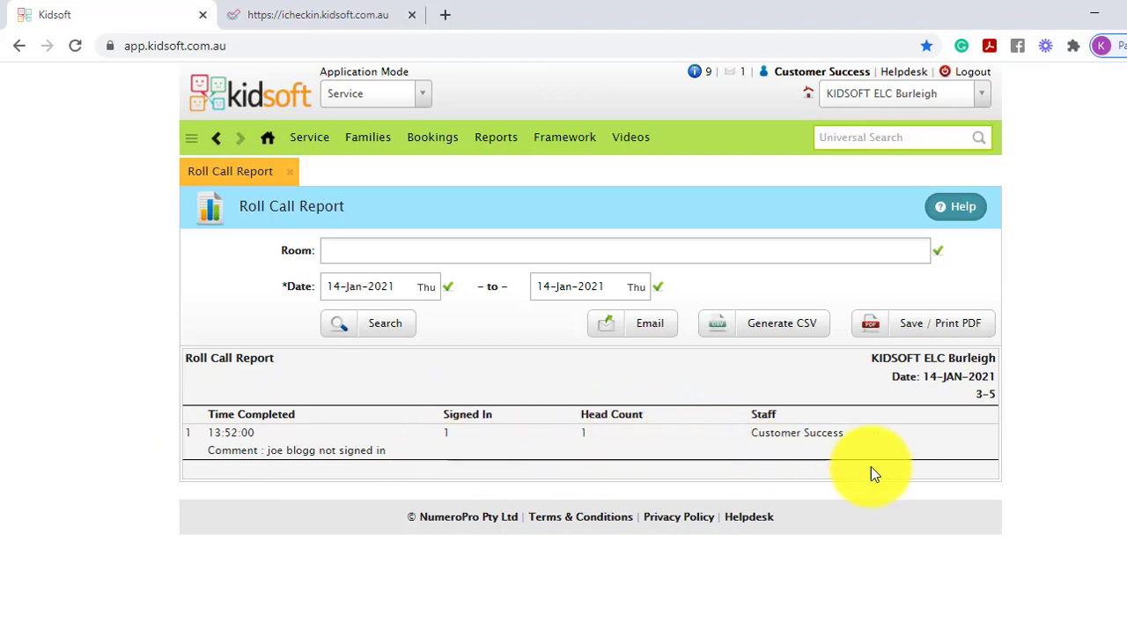
mouse_move(806, 464)
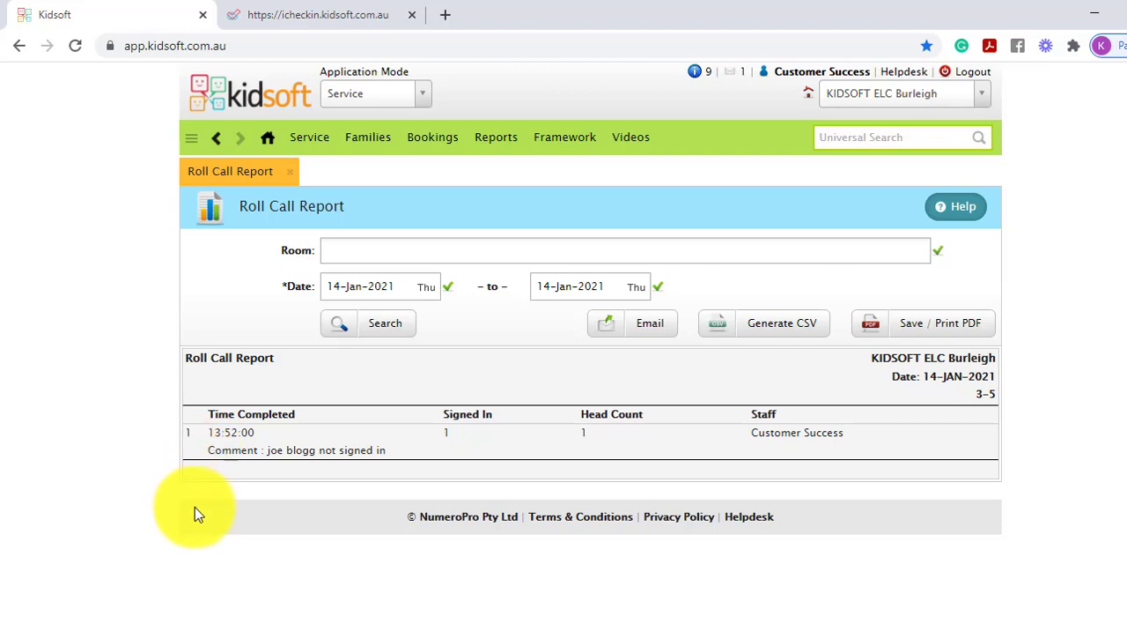
mouse_move(196, 487)
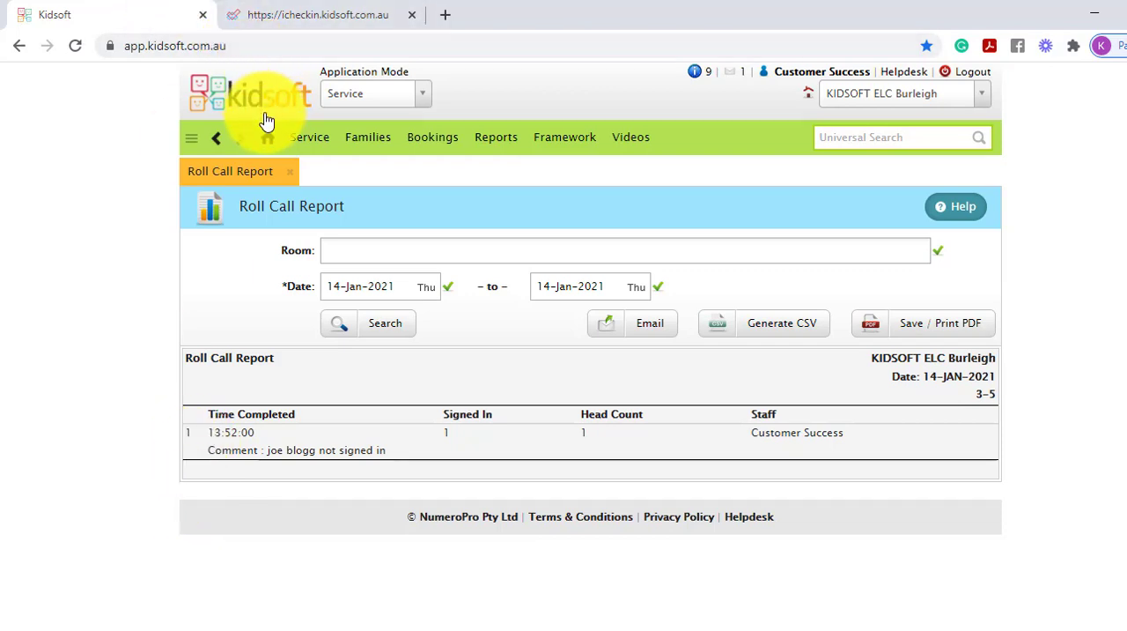
left_click(267, 137)
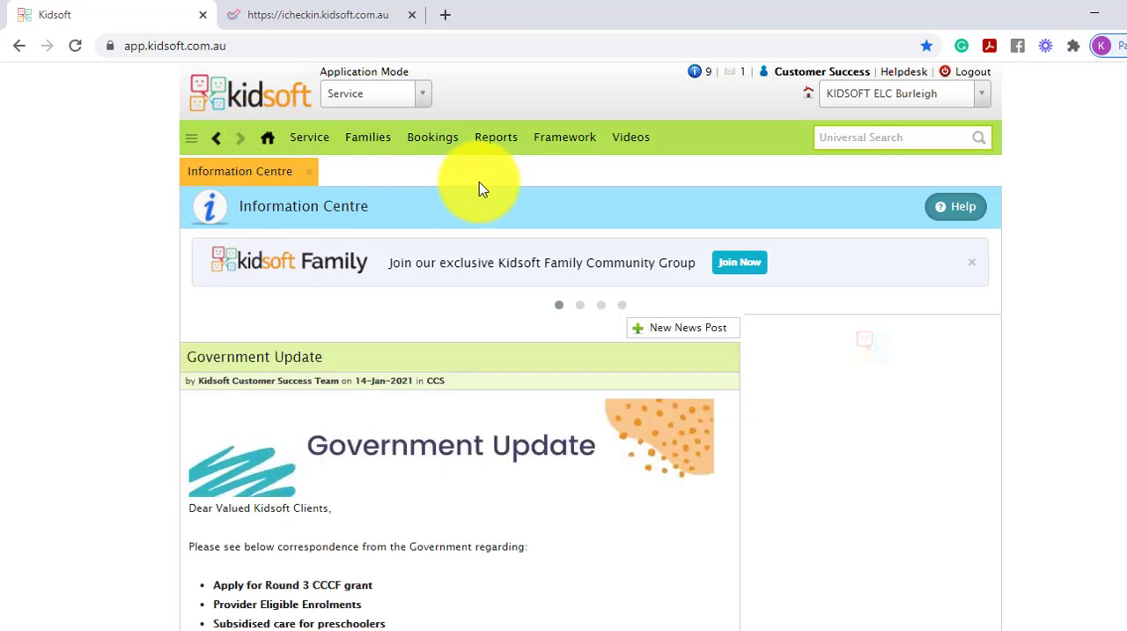